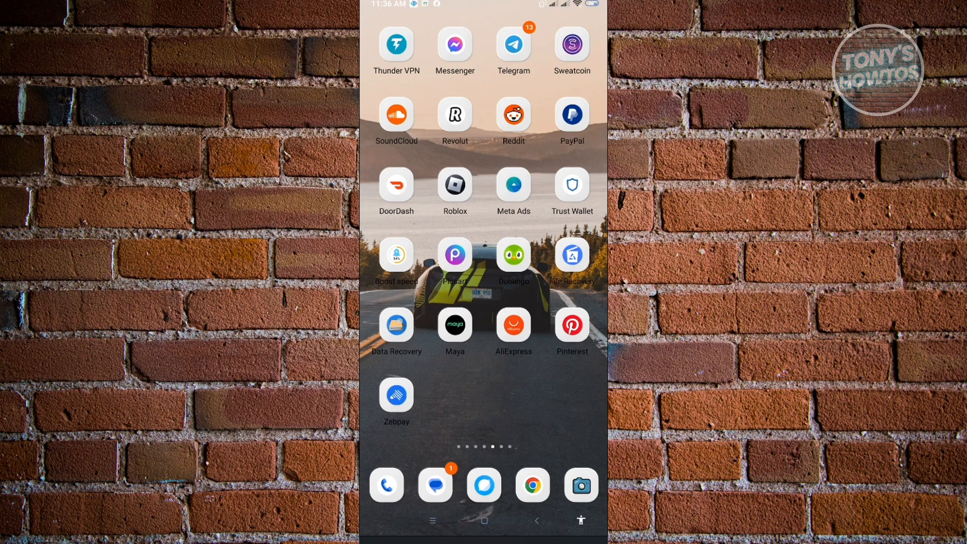
Launch Roblox on the phone and bring up the avatar's profile card with friends and followers
{"action": "left_click", "coordinate": [454, 183]}
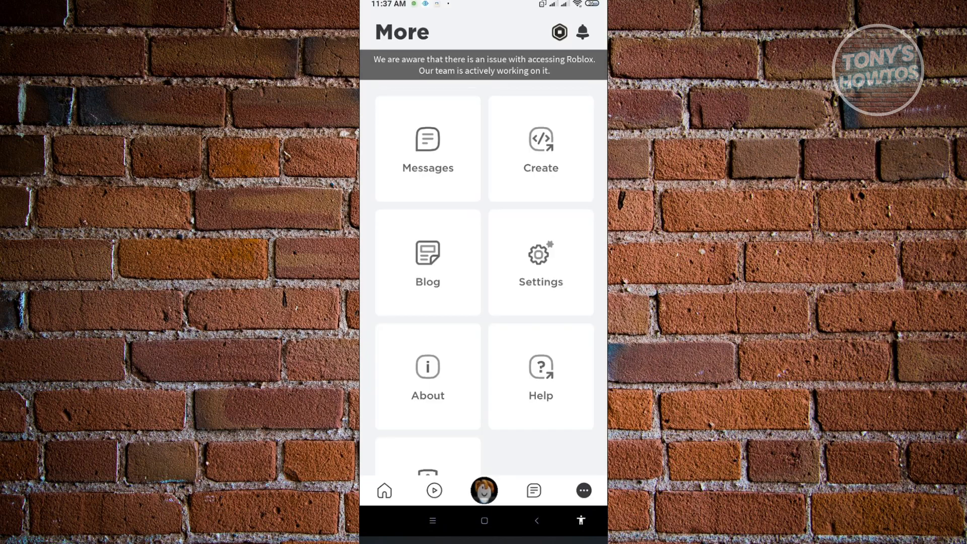
{"action": "left_click", "coordinate": [384, 491]}
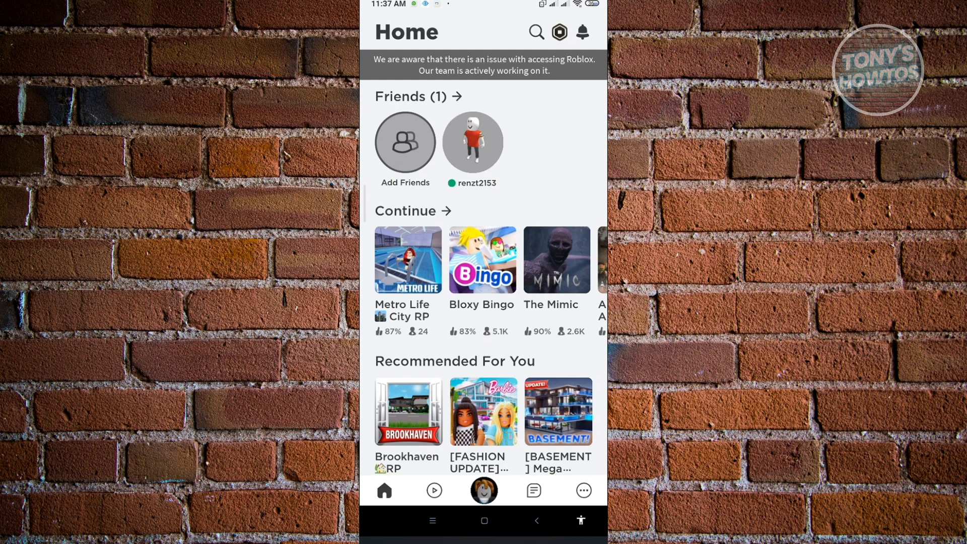
{"action": "left_click", "coordinate": [583, 490]}
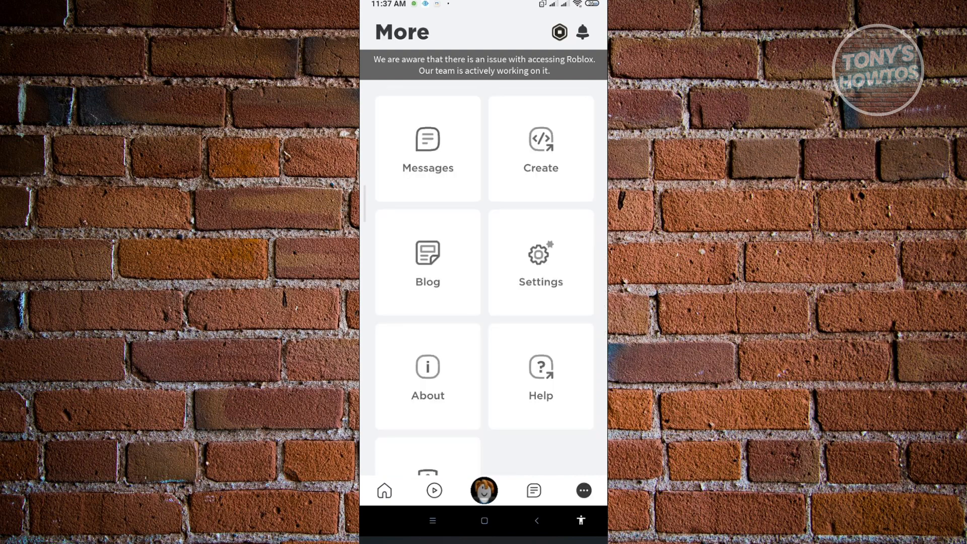
{"action": "scroll", "scroll_direction": "up", "scroll_amount": 3}
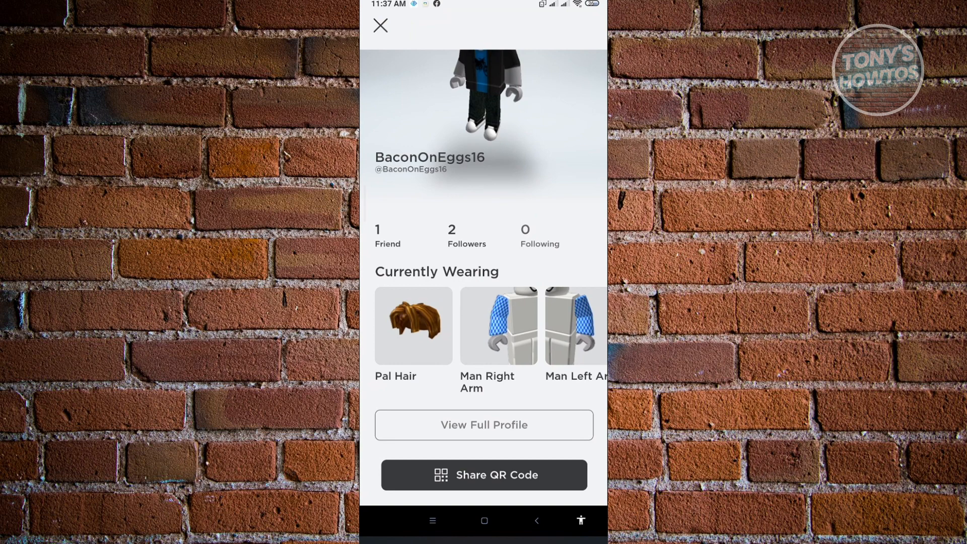
Browse the full profile through outfit, friends, groups, badges and the join-date statistics
{"action": "left_click", "coordinate": [484, 424]}
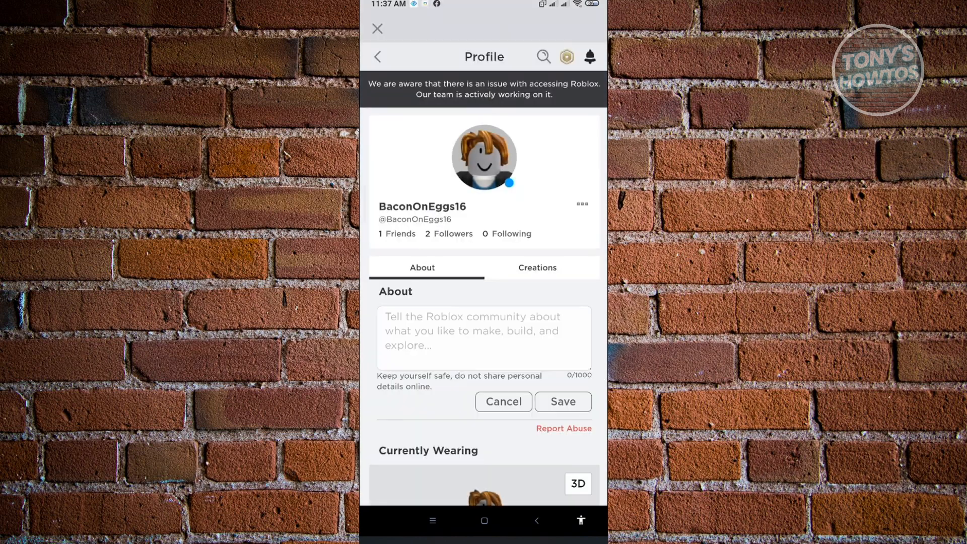
{"action": "scroll", "scroll_direction": "down", "scroll_amount": 3}
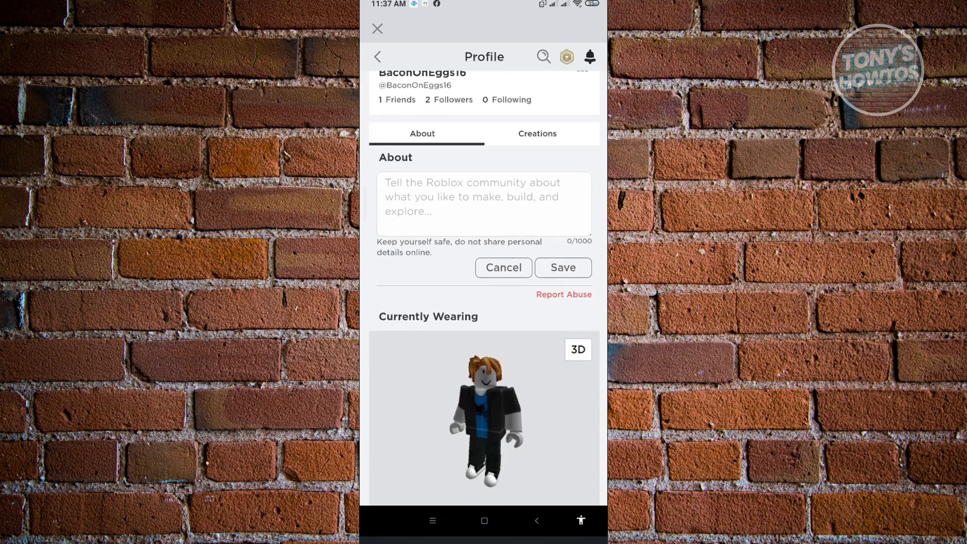
{"action": "scroll", "scroll_direction": "down", "scroll_amount": 3}
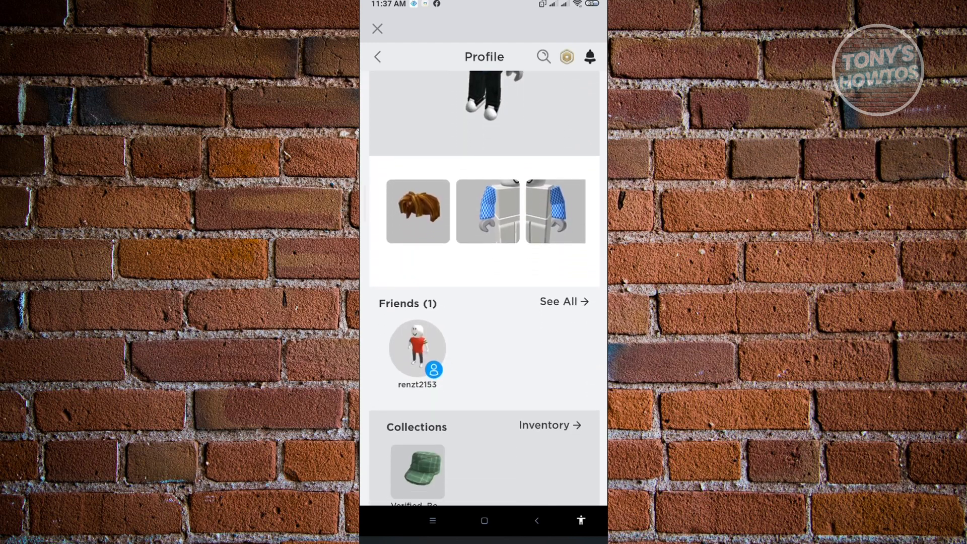
{"action": "scroll", "scroll_direction": "down", "scroll_amount": 3}
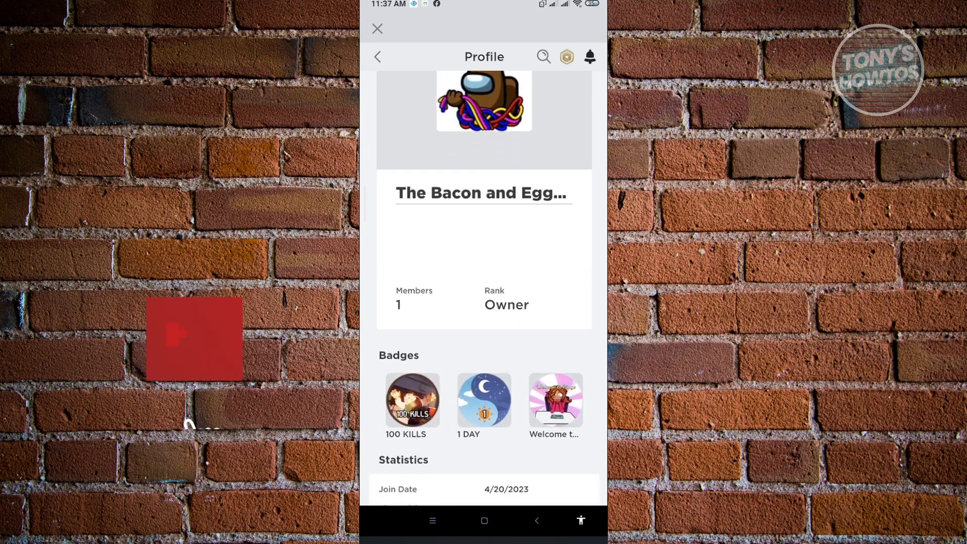
{"action": "scroll", "scroll_direction": "down", "scroll_amount": 3}
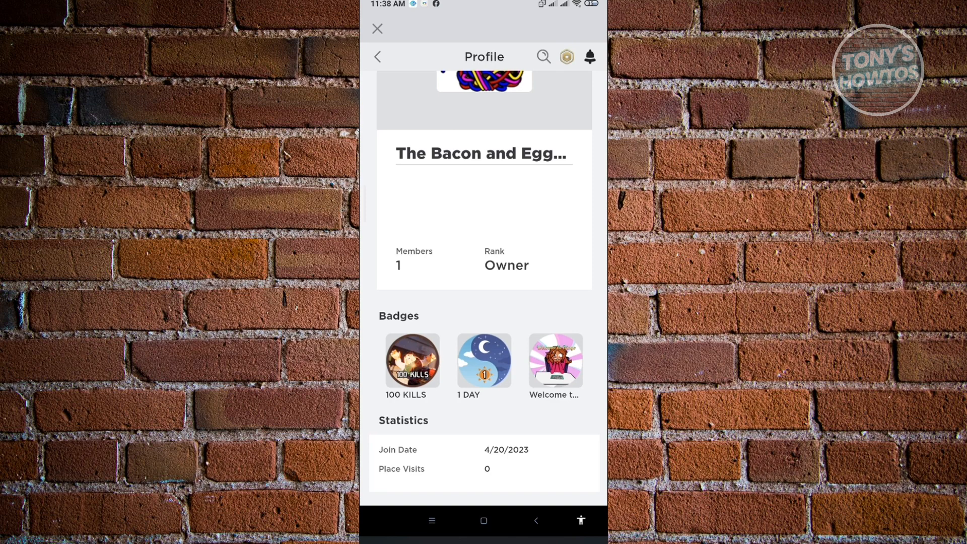
{"action": "scroll", "scroll_direction": "up", "scroll_amount": 3}
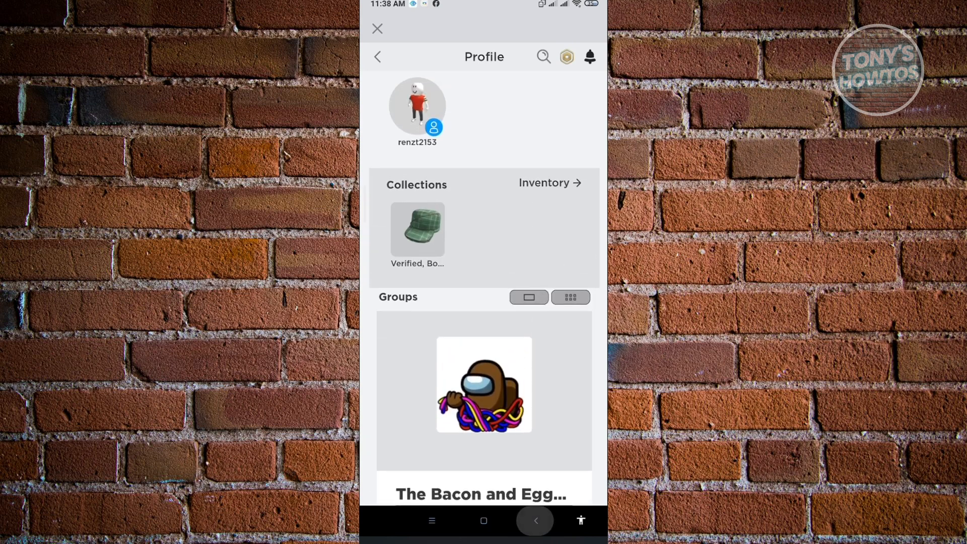
Return to the More page and open Settings to view Account Info
{"action": "left_click", "coordinate": [377, 29]}
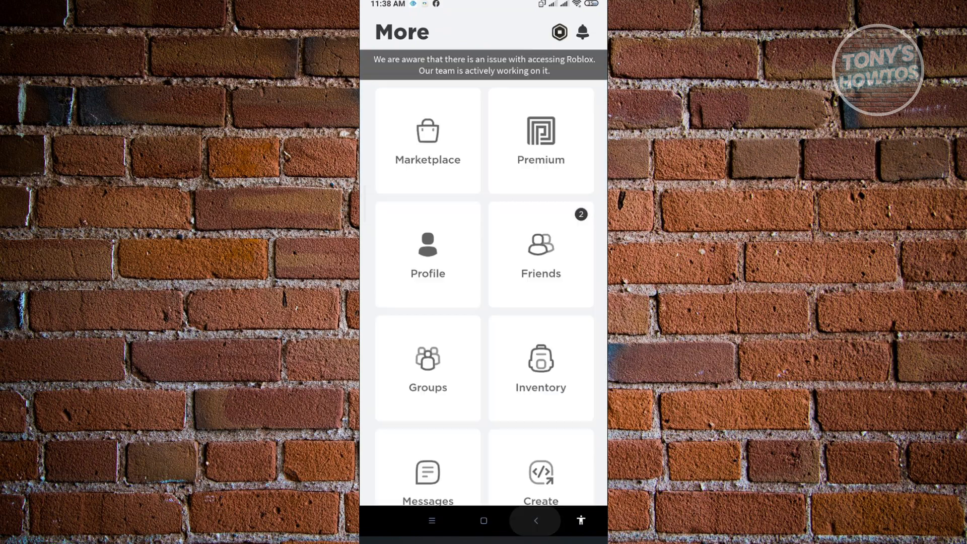
{"action": "scroll", "scroll_direction": "down", "scroll_amount": 3}
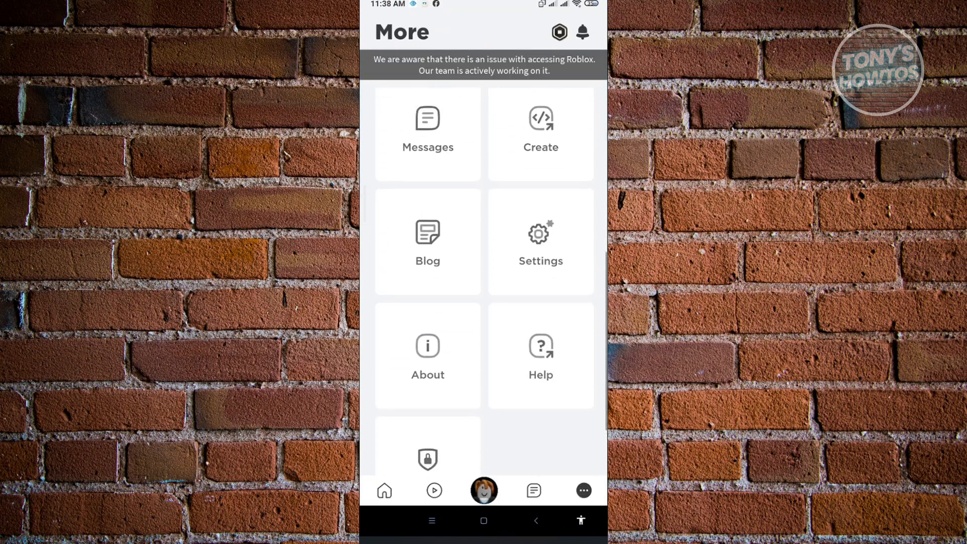
{"action": "left_click", "coordinate": [539, 241]}
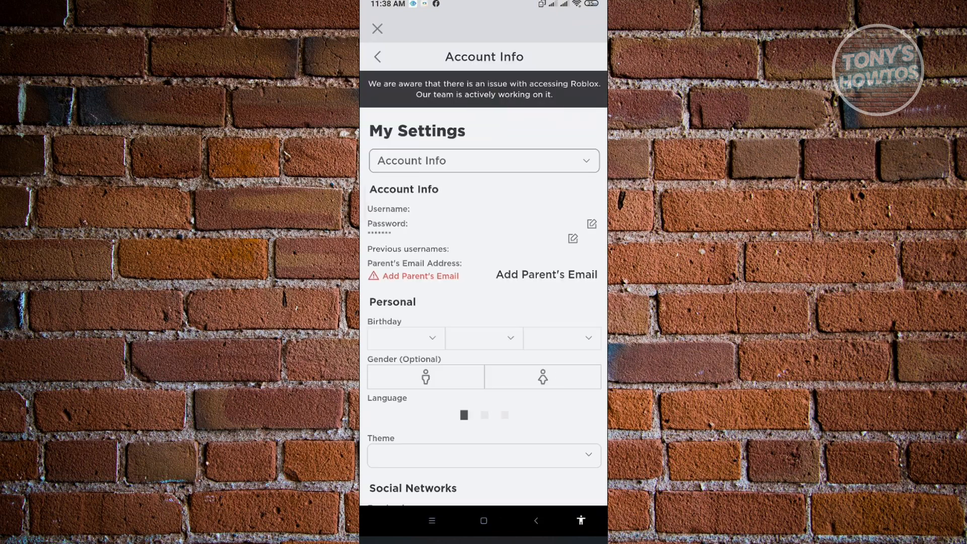
{"action": "left_click", "coordinate": [376, 57]}
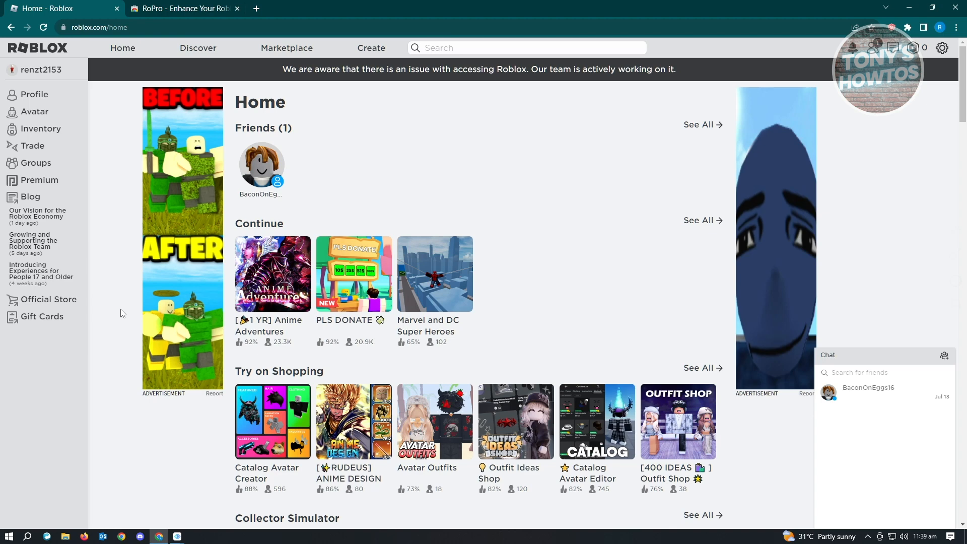
Browse the roblox.com profile for join date, last online and place visits, then switch to RoPro's store tab
{"action": "left_click", "coordinate": [35, 94]}
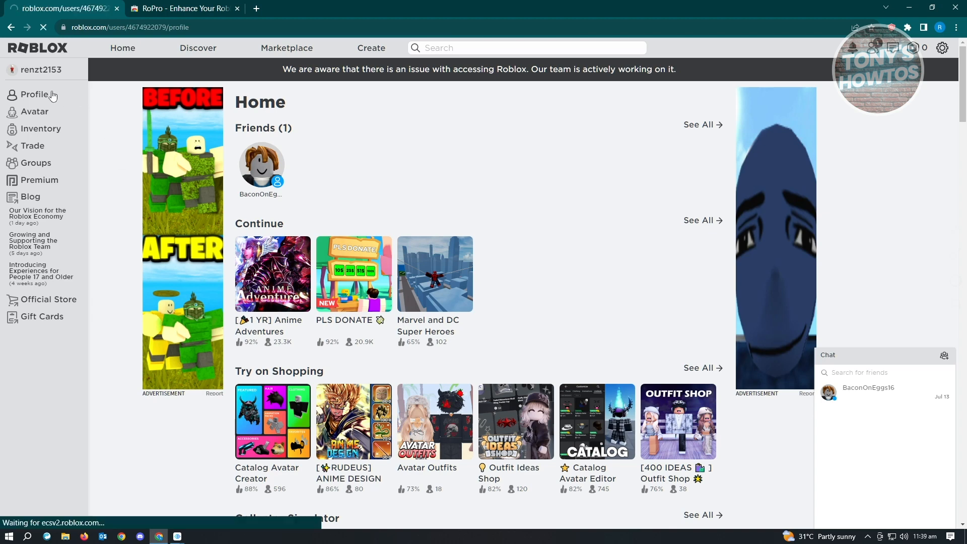
{"action": "left_click", "coordinate": [33, 97]}
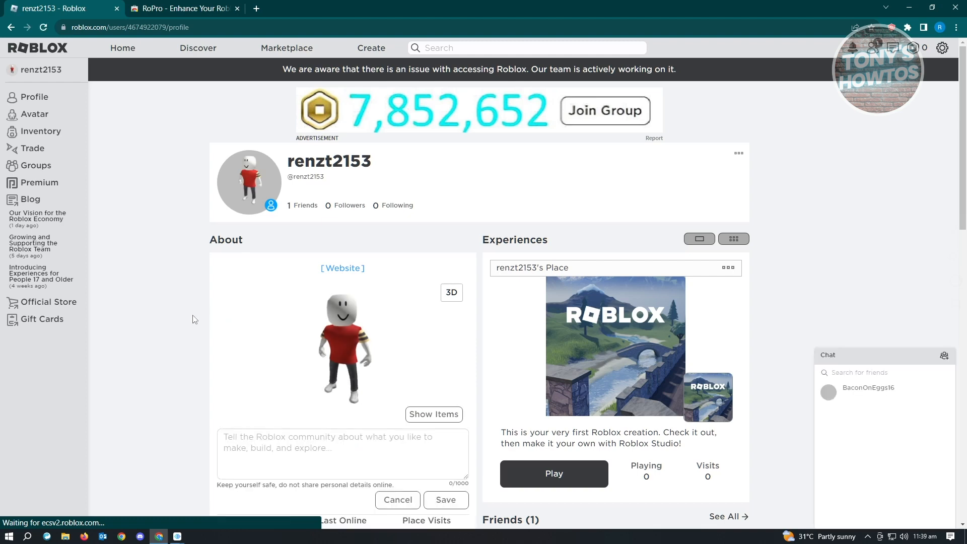
{"action": "scroll", "scroll_direction": "down", "scroll_amount": 3}
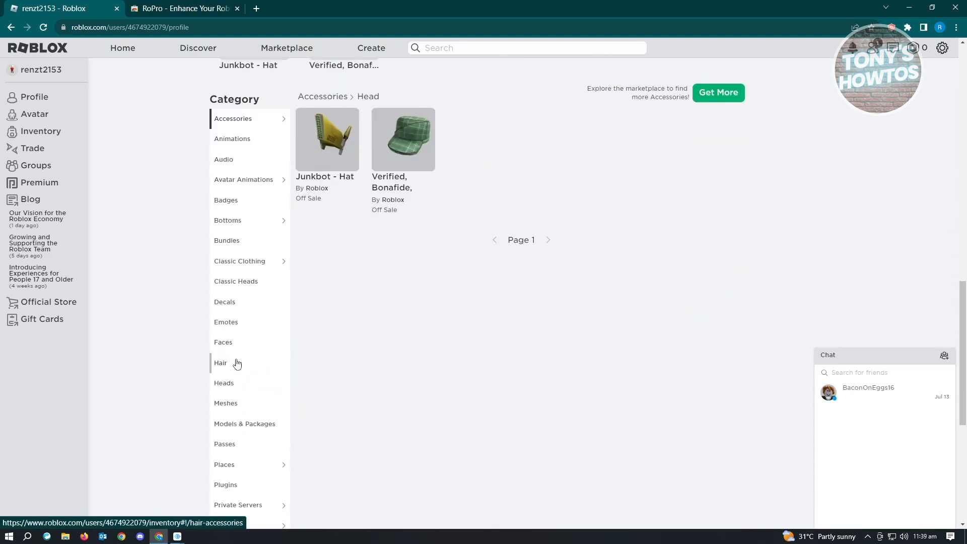
{"action": "scroll", "scroll_direction": "down", "scroll_amount": 3}
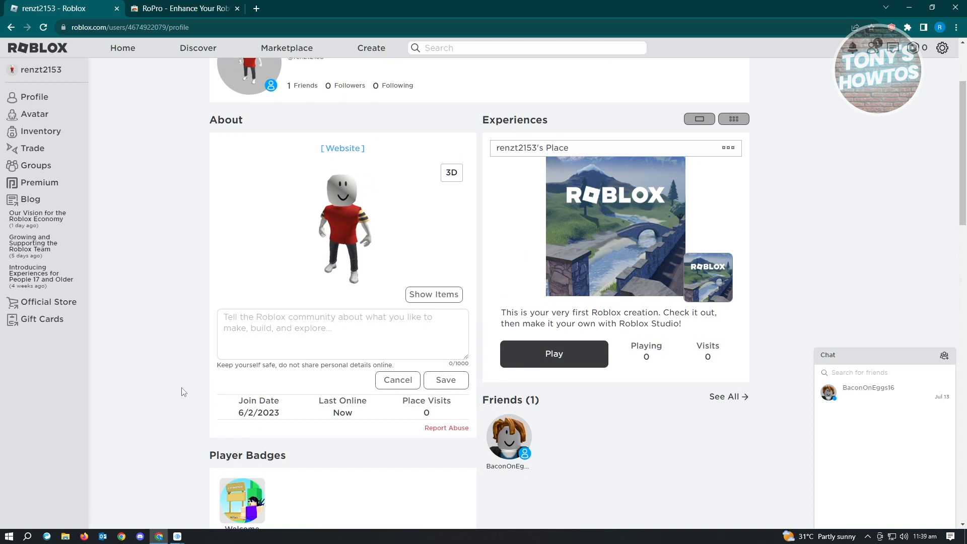
{"action": "mouse_move", "coordinate": [187, 387]}
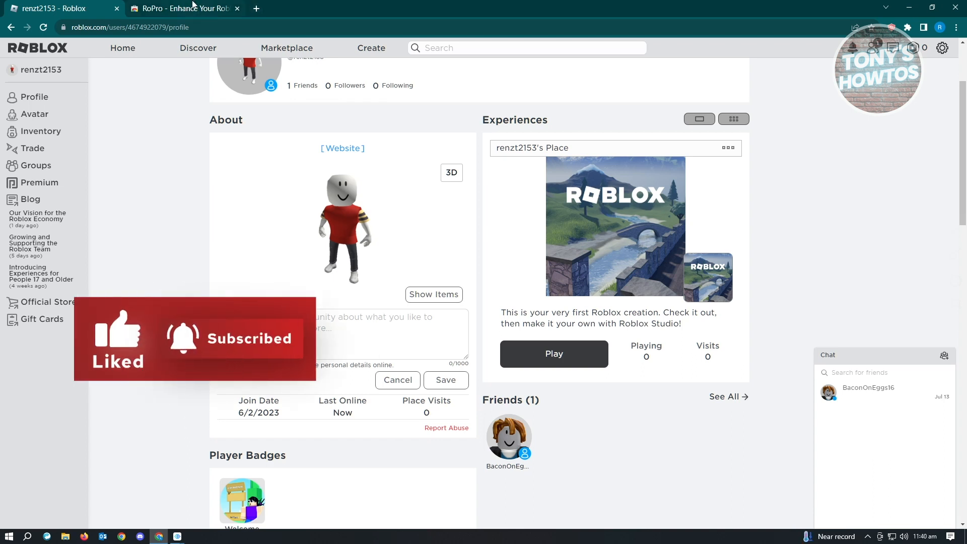
{"action": "left_click", "coordinate": [182, 9]}
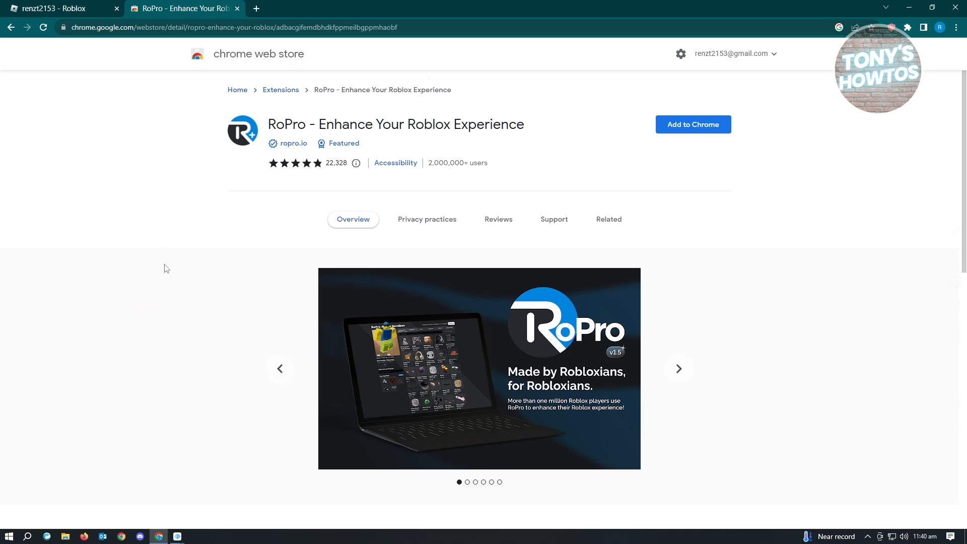
{"action": "mouse_move", "coordinate": [311, 164]}
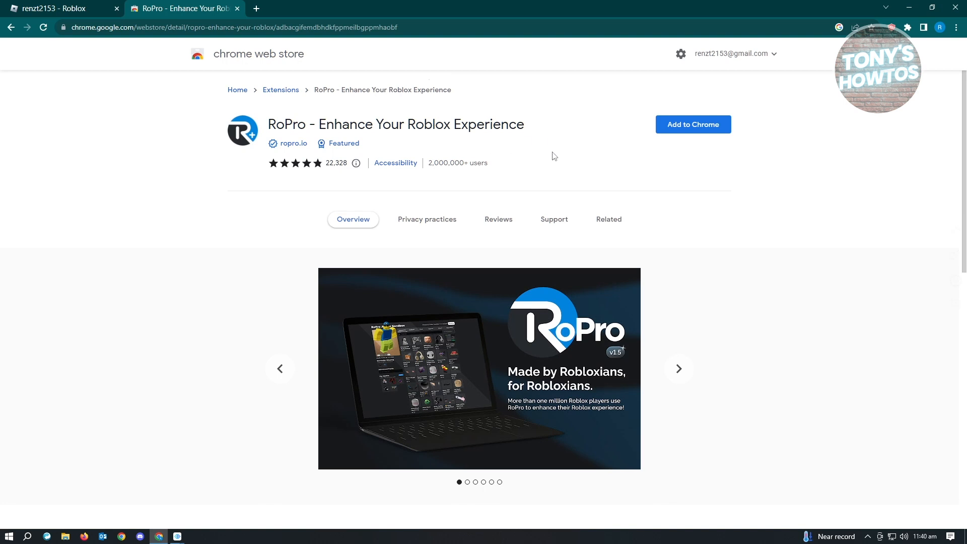
{"action": "mouse_move", "coordinate": [693, 123]}
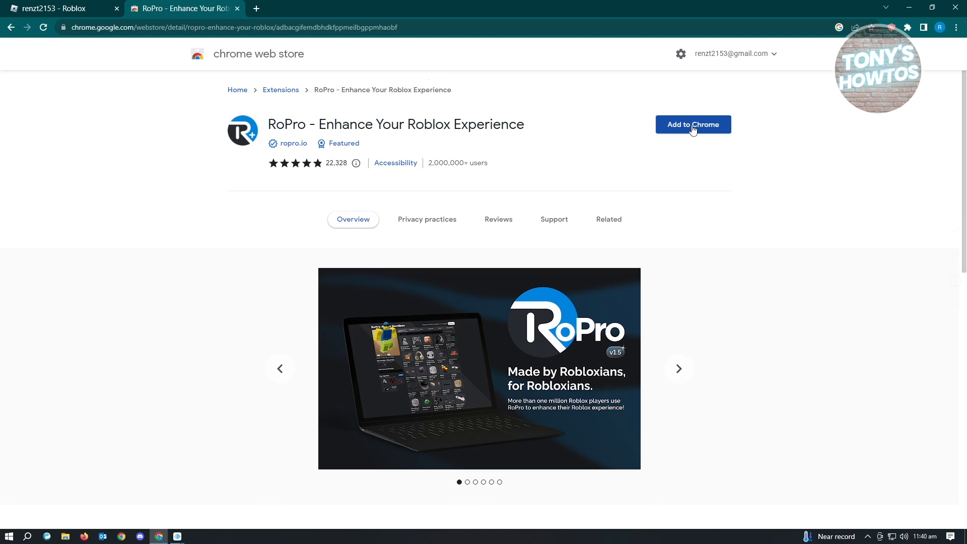
{"action": "mouse_move", "coordinate": [696, 131]}
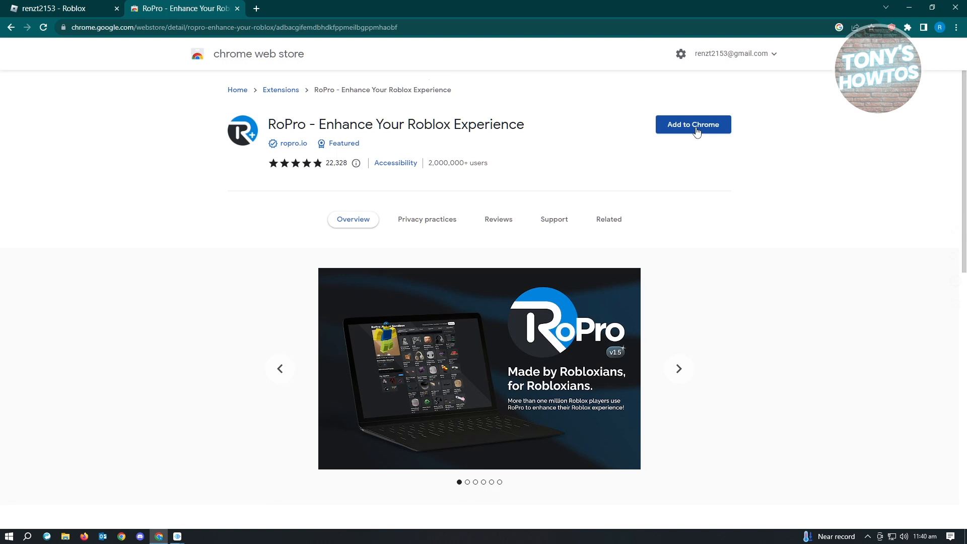
Choose Add to Chrome for RoPro to show the permissions confirmation
{"action": "left_click", "coordinate": [692, 124]}
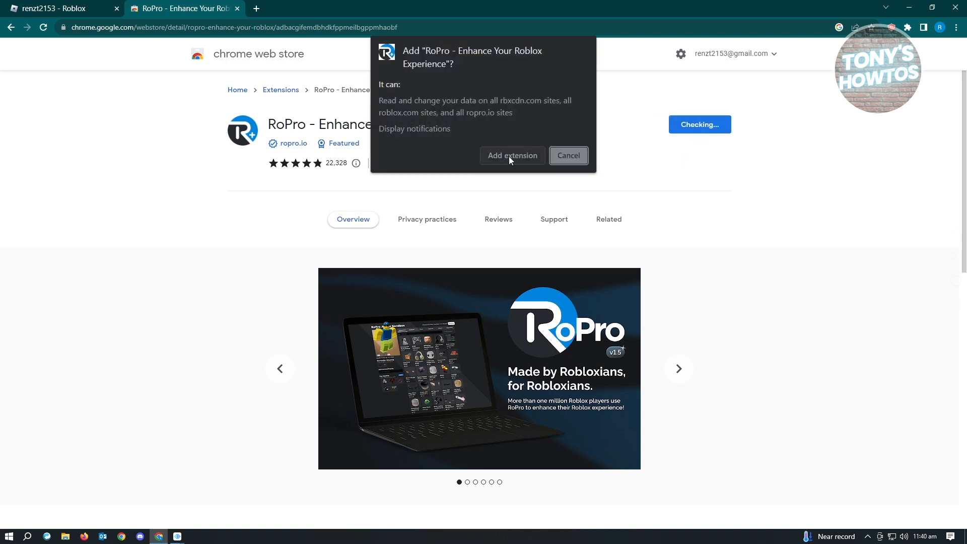